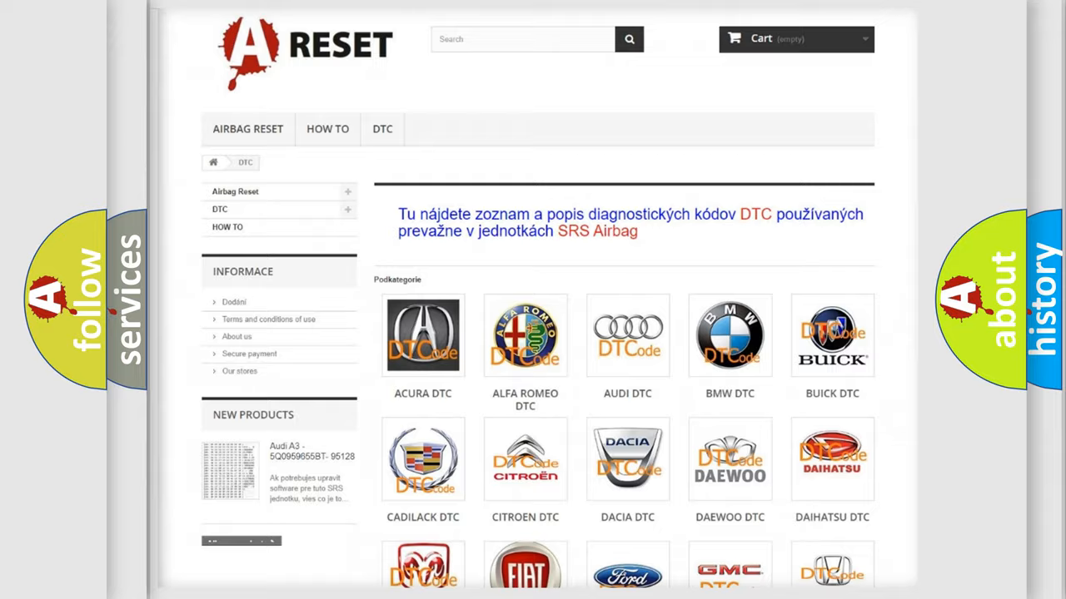
scroll(down, 3)
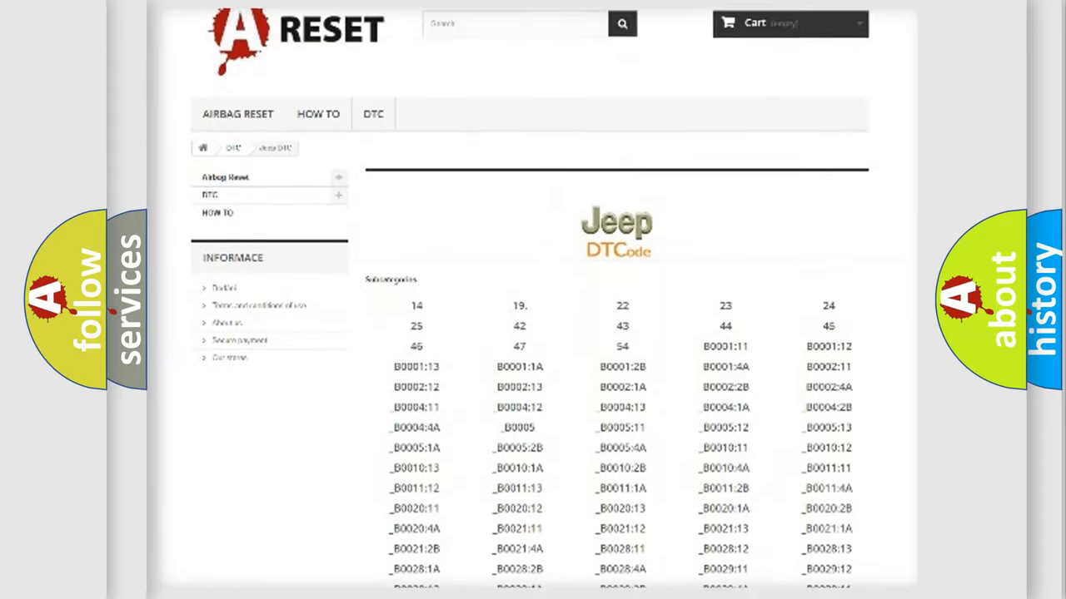
scroll(down, 3)
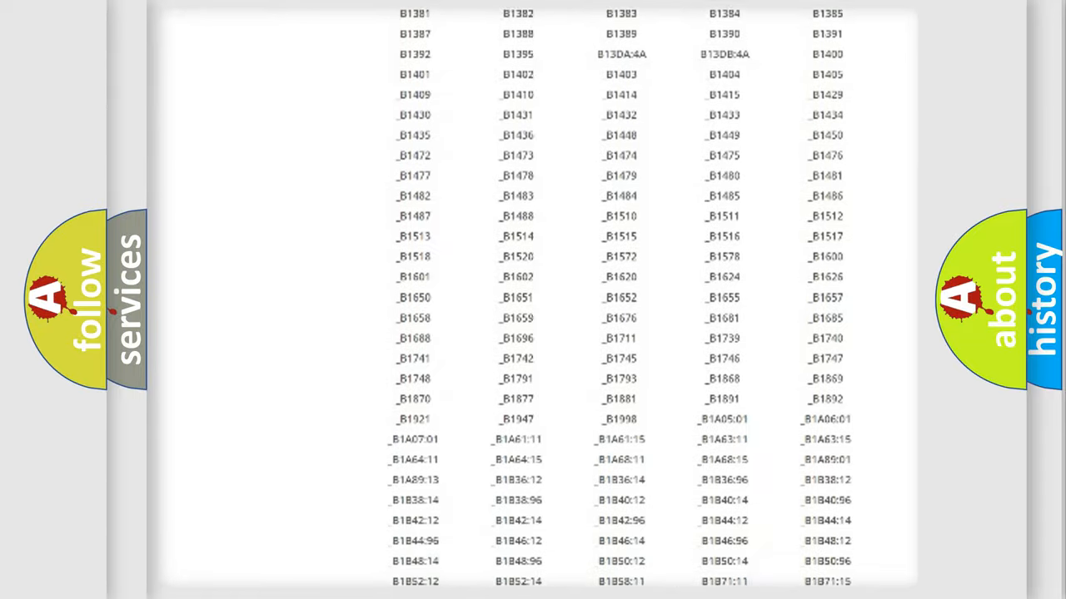